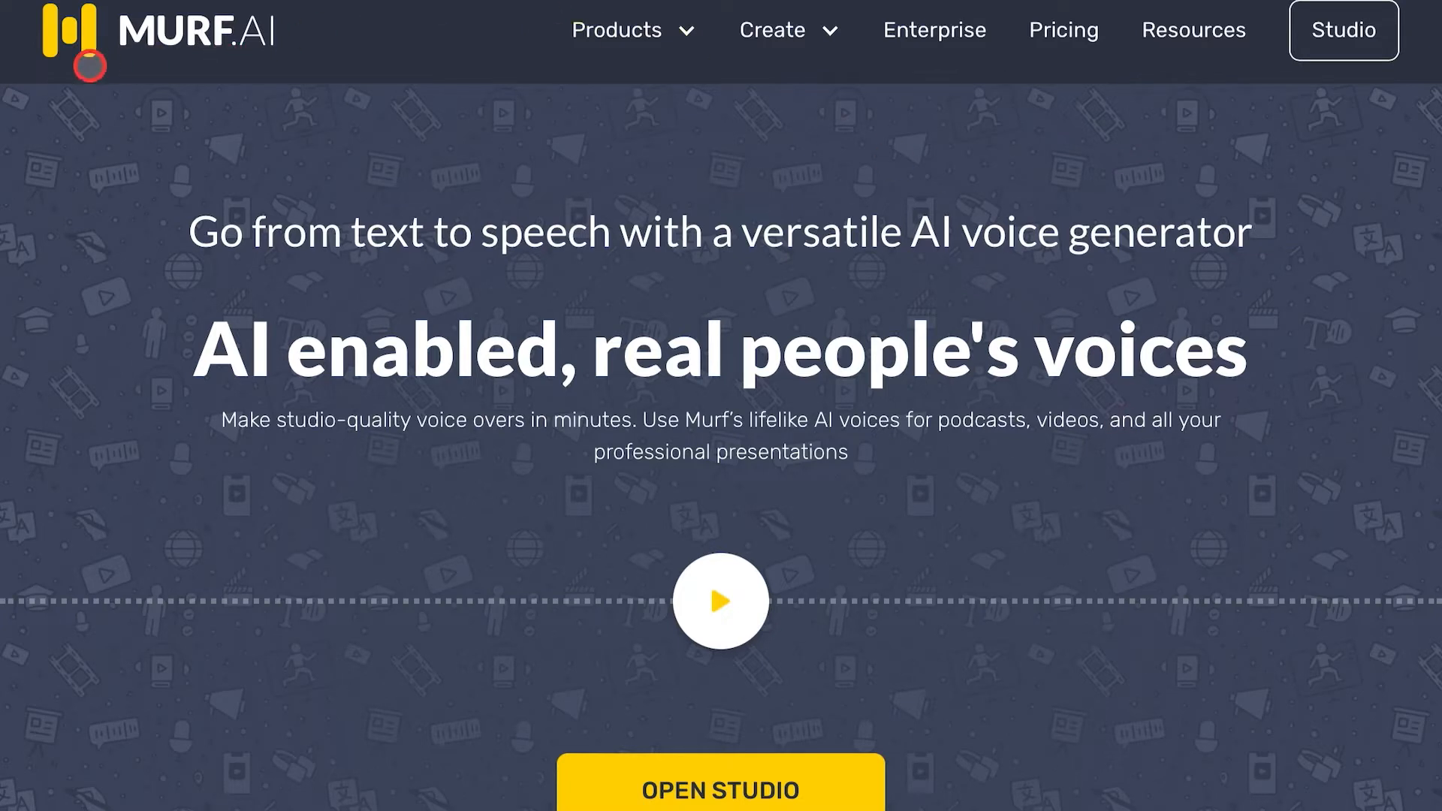
mouse_move(273, 76)
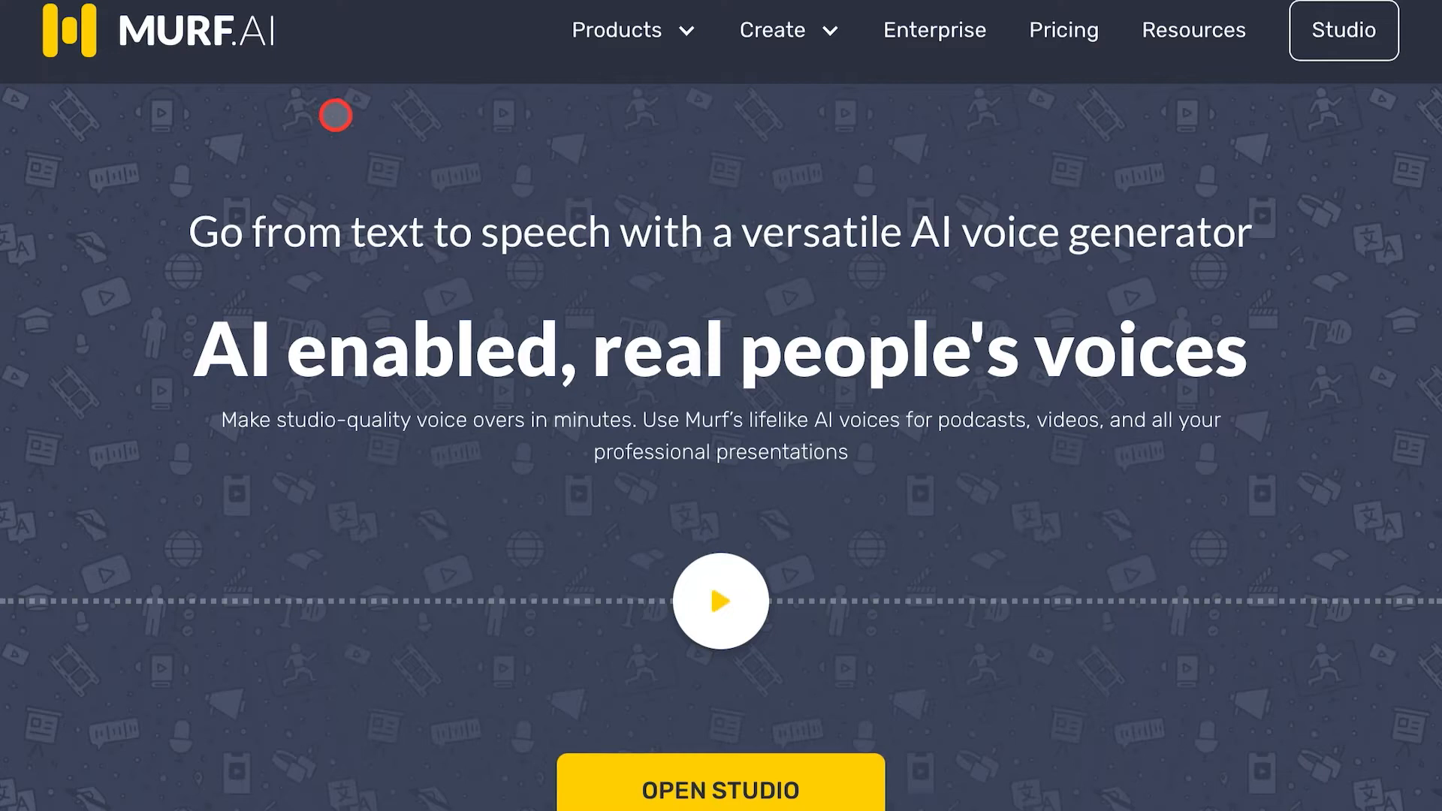
mouse_move(223, 76)
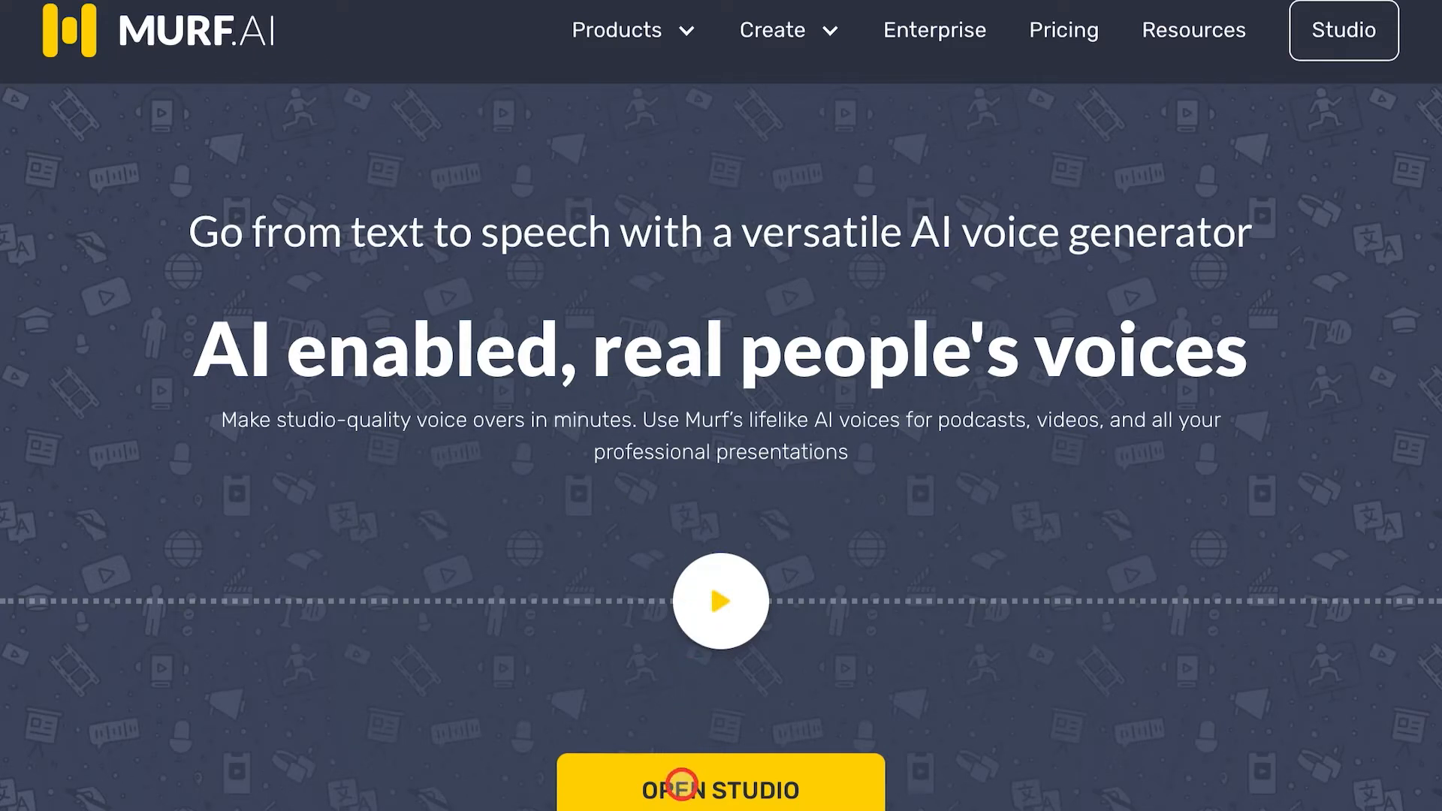
Step: Go from the Murf AI homepage into Murf Studio's My Projects view
left_click(719, 789)
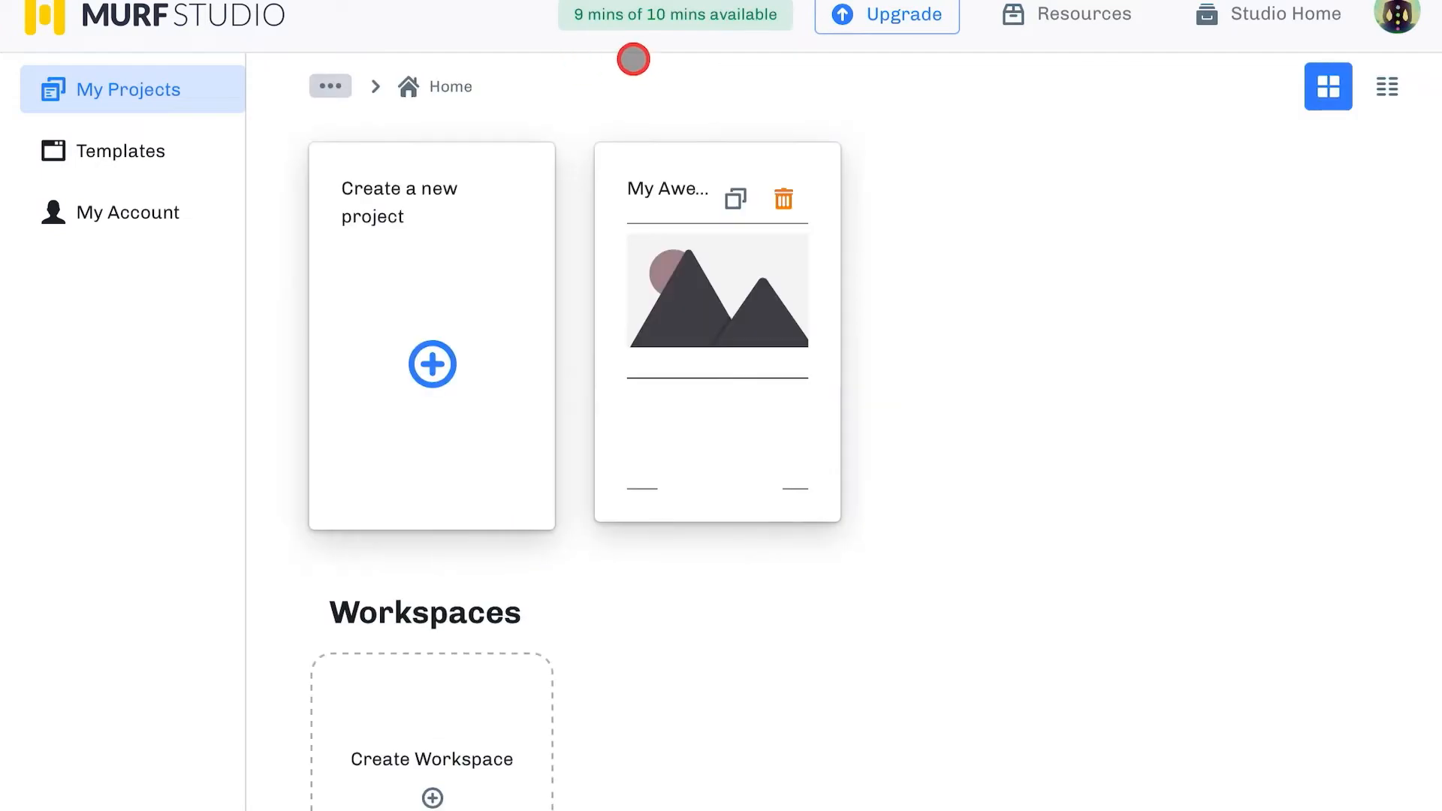
mouse_move(627, 46)
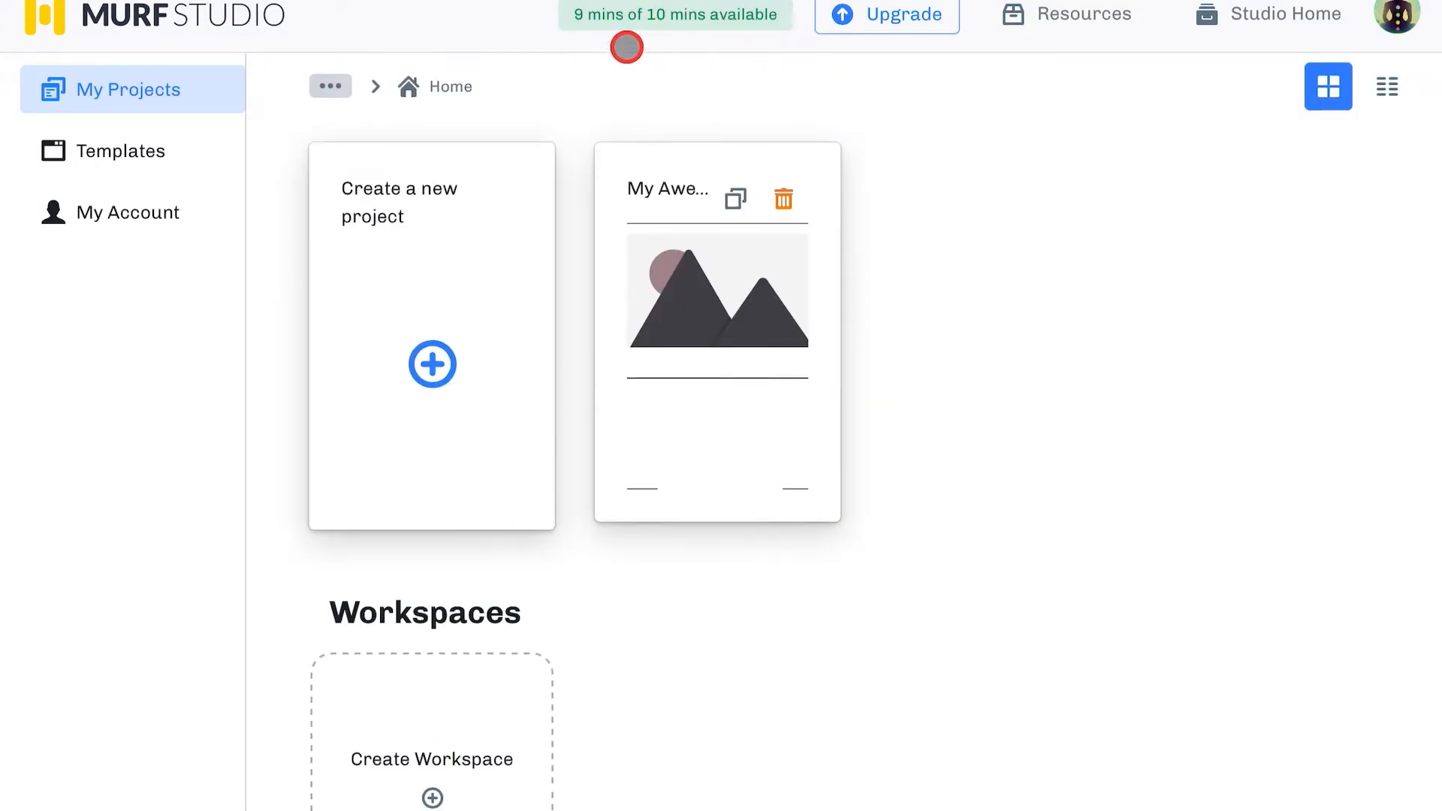
mouse_move(679, 44)
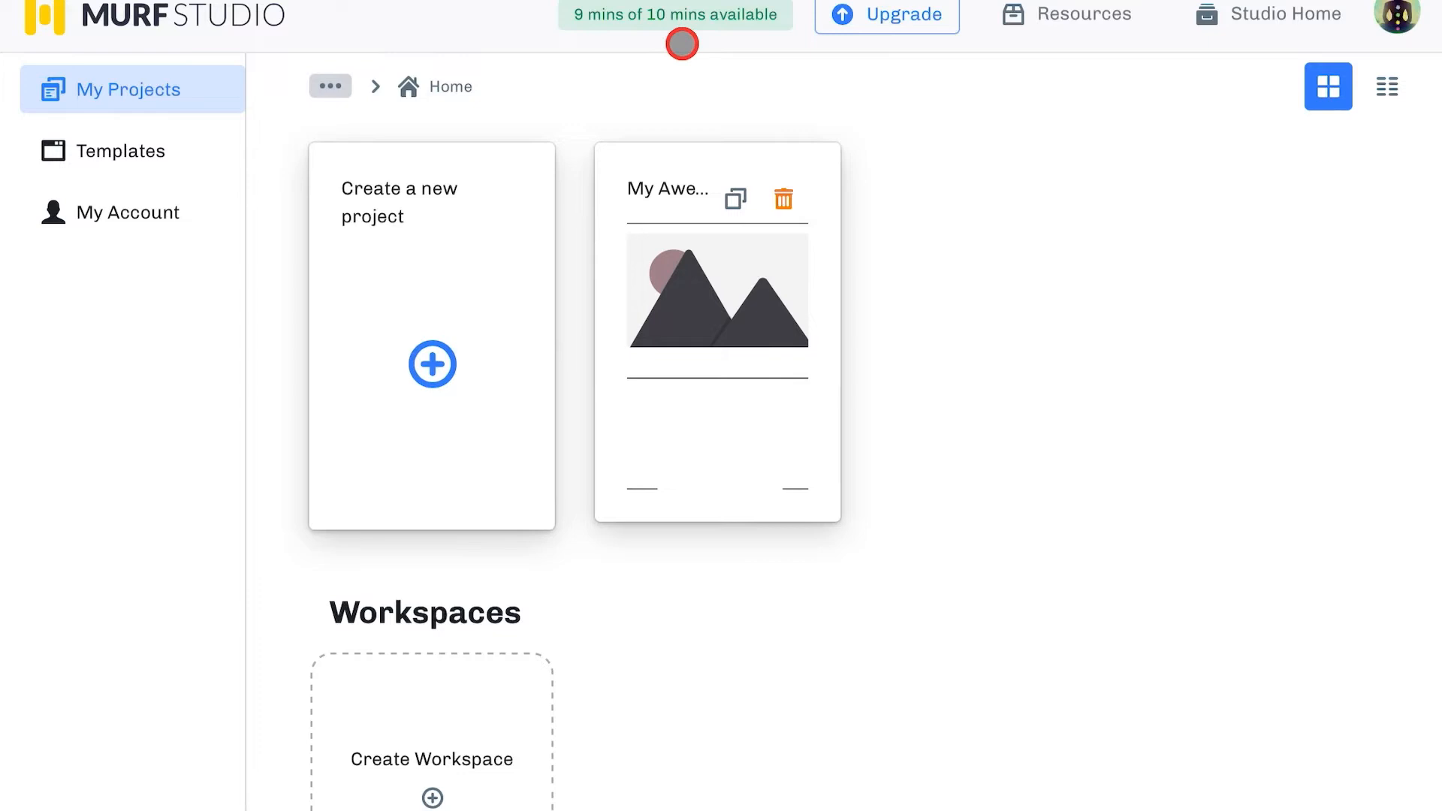
mouse_move(990, 305)
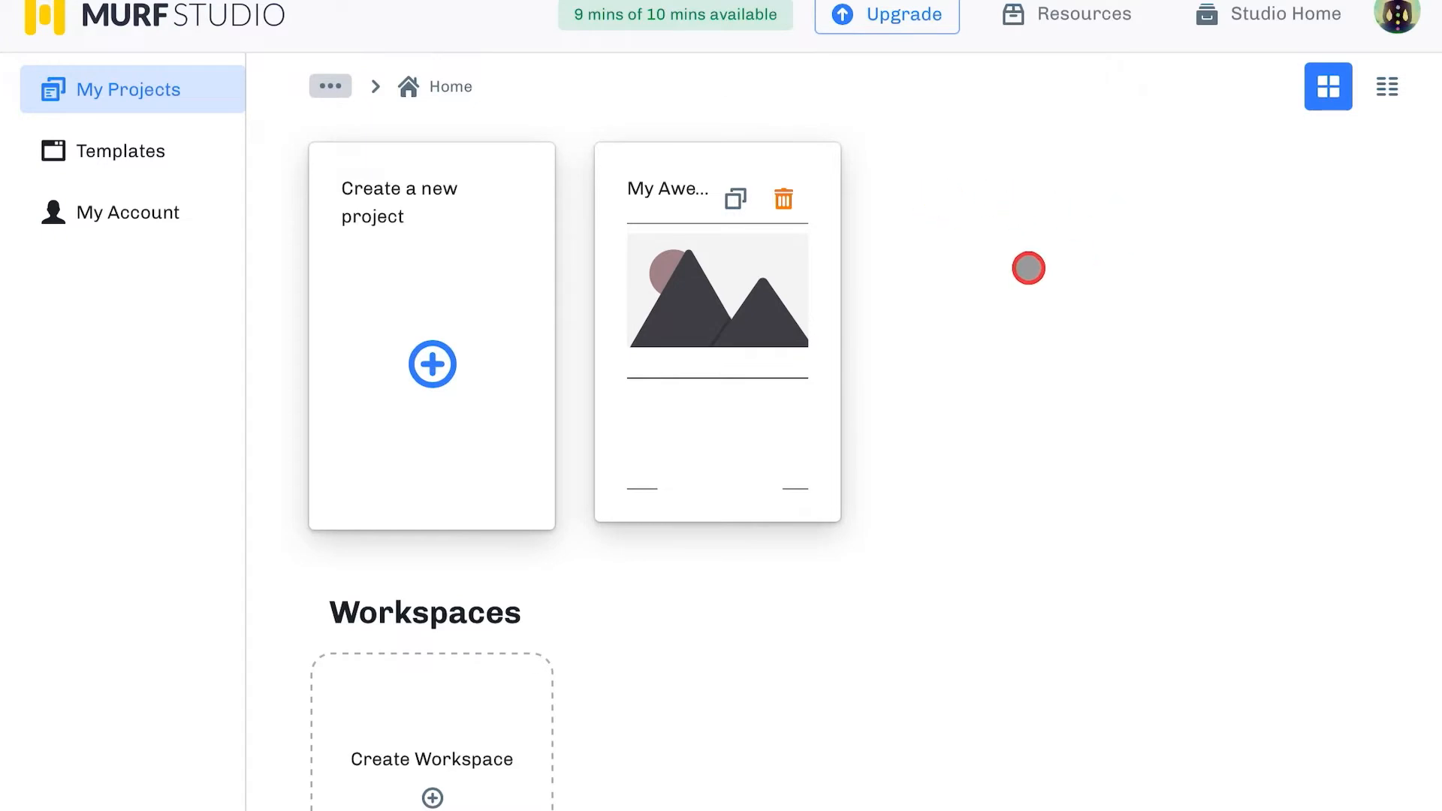
Step: Create a new project keeping the default name 'My Awesome Project'
left_click(431, 363)
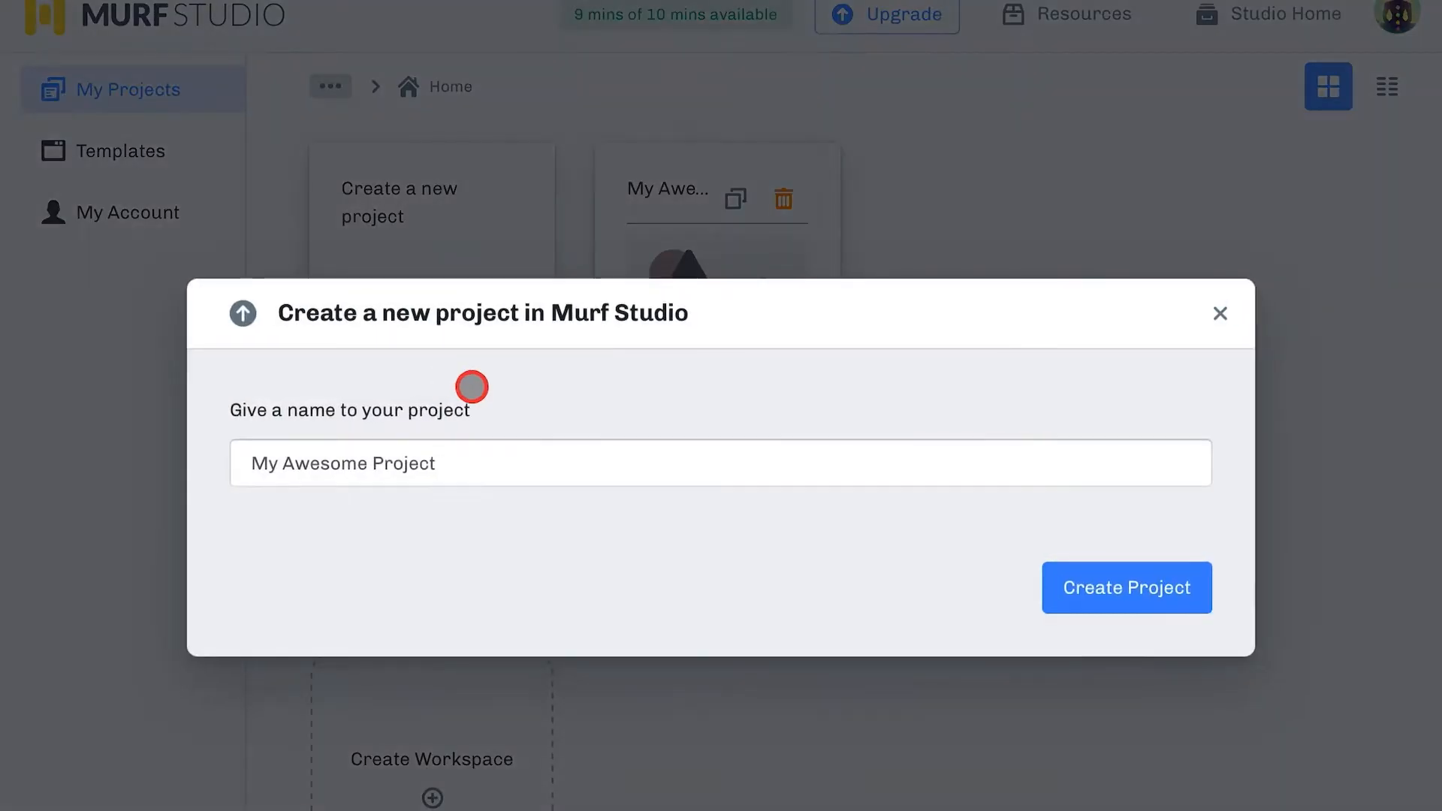
left_click(1125, 587)
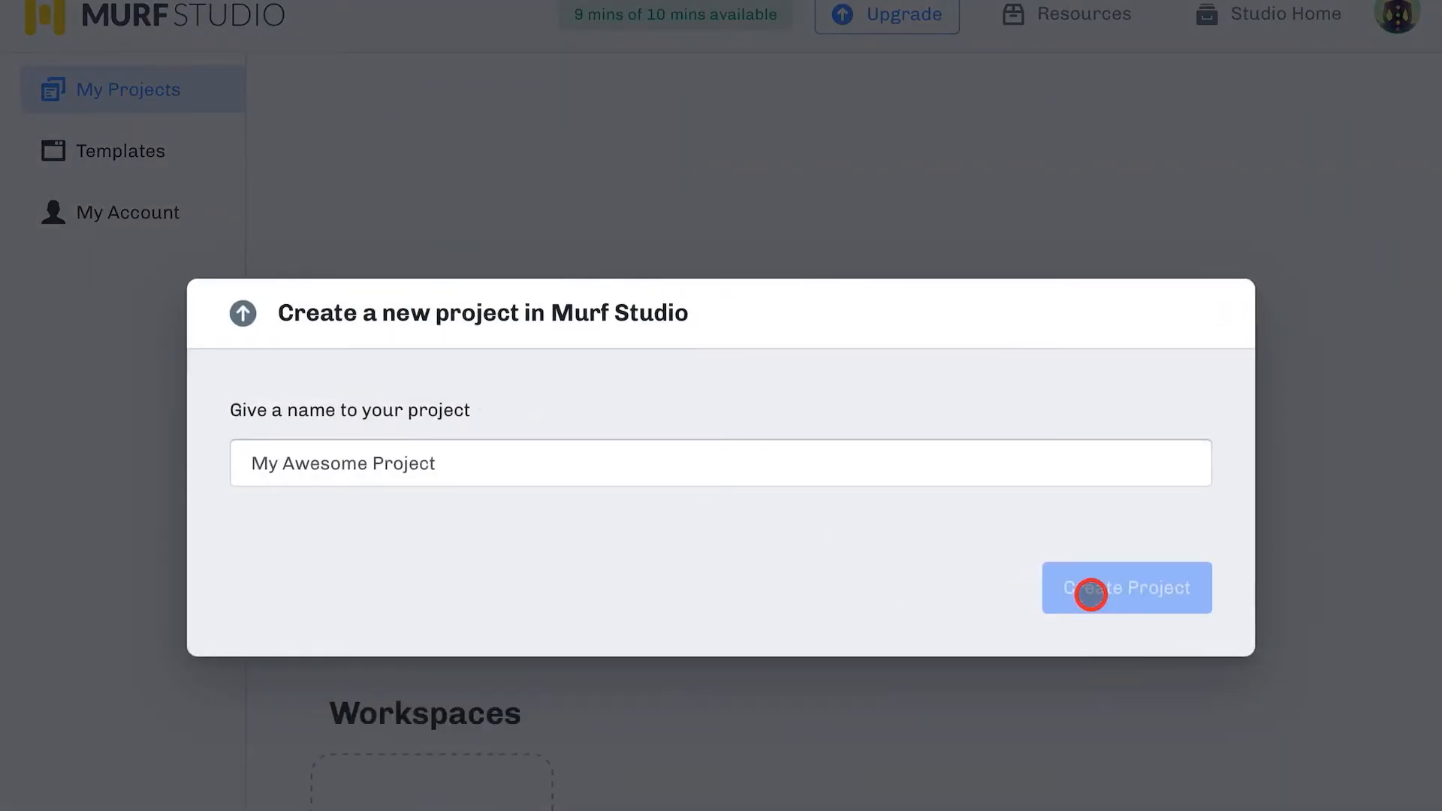
left_click(1125, 587)
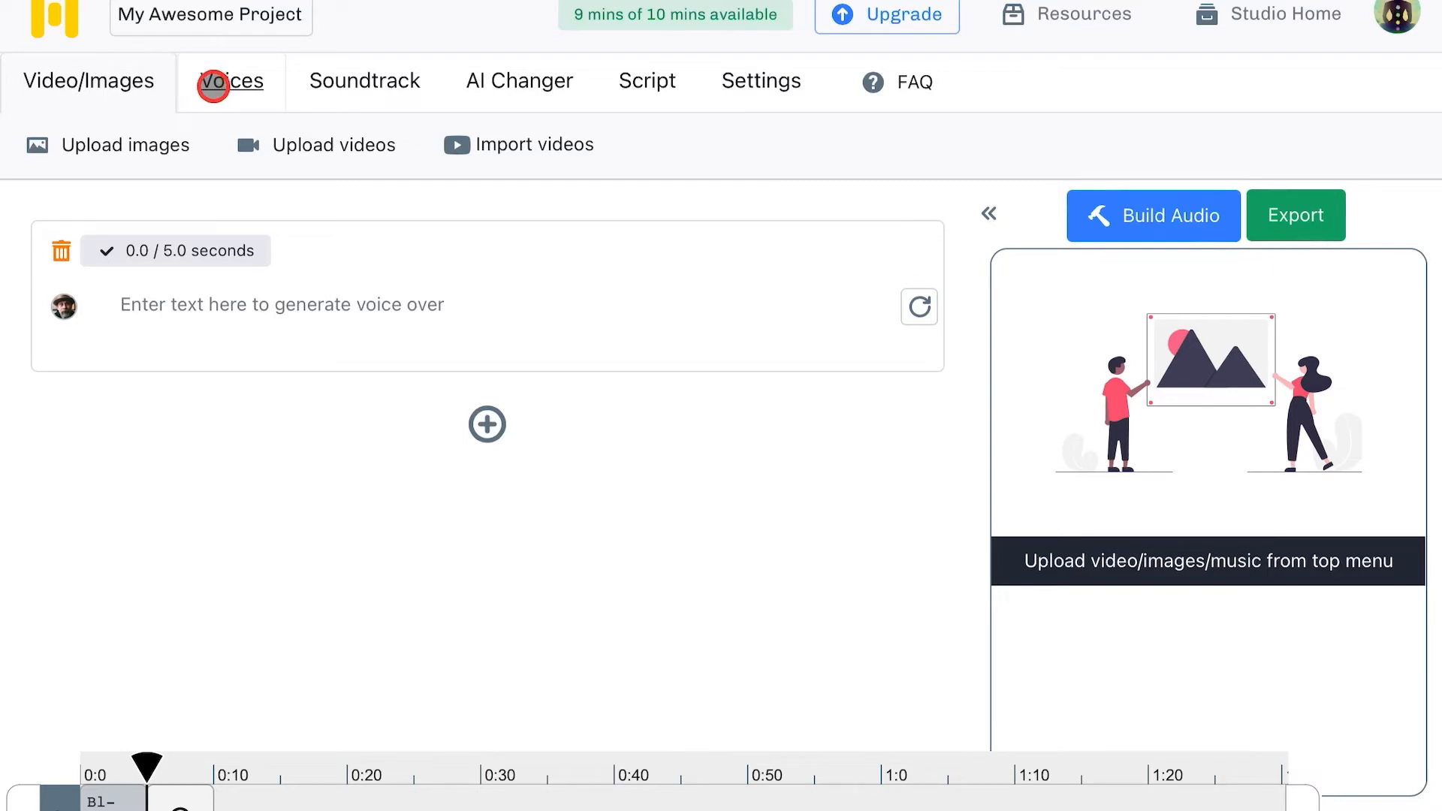
Step: Assign the Adam (M) voice to the project's voice-over block
left_click(231, 81)
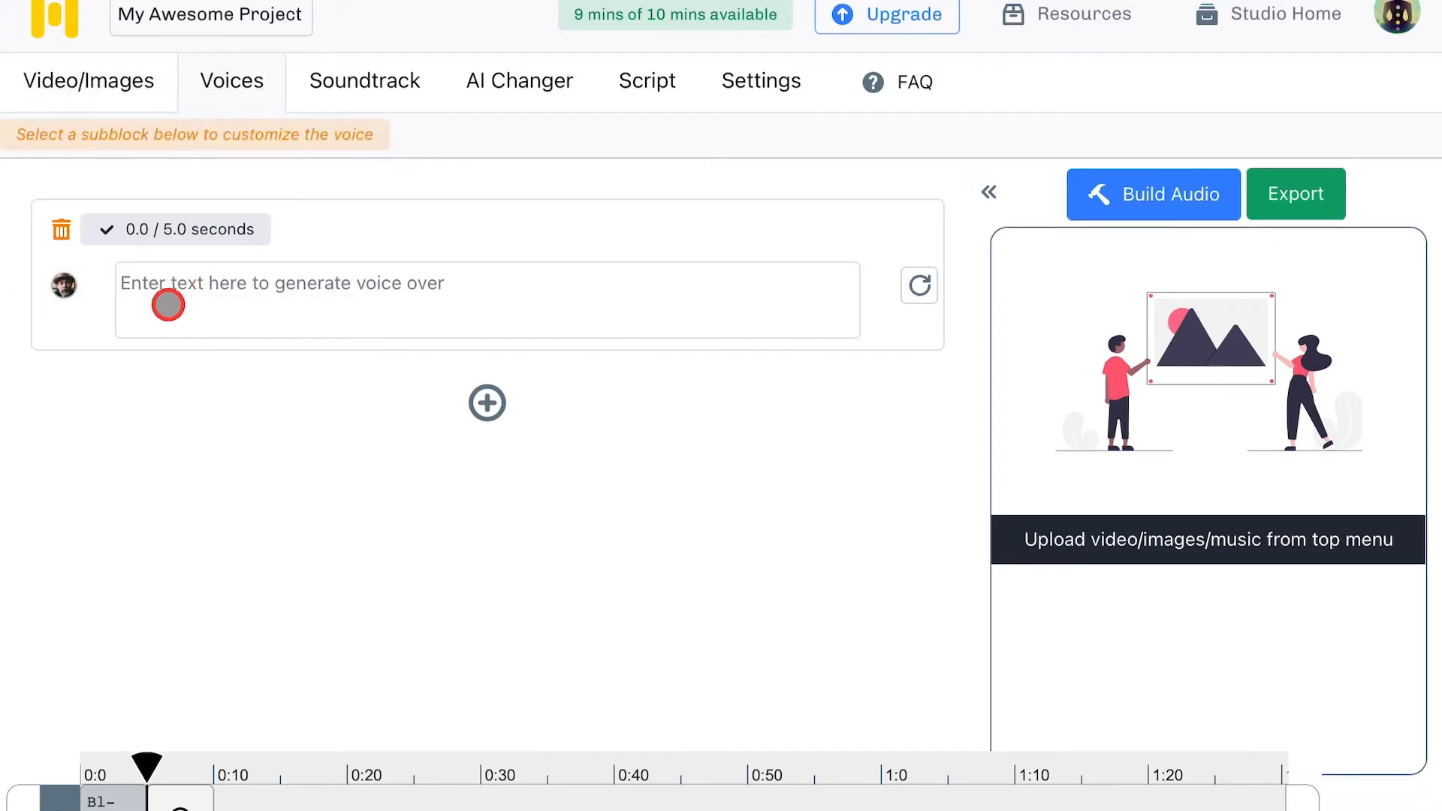
left_click(485, 299)
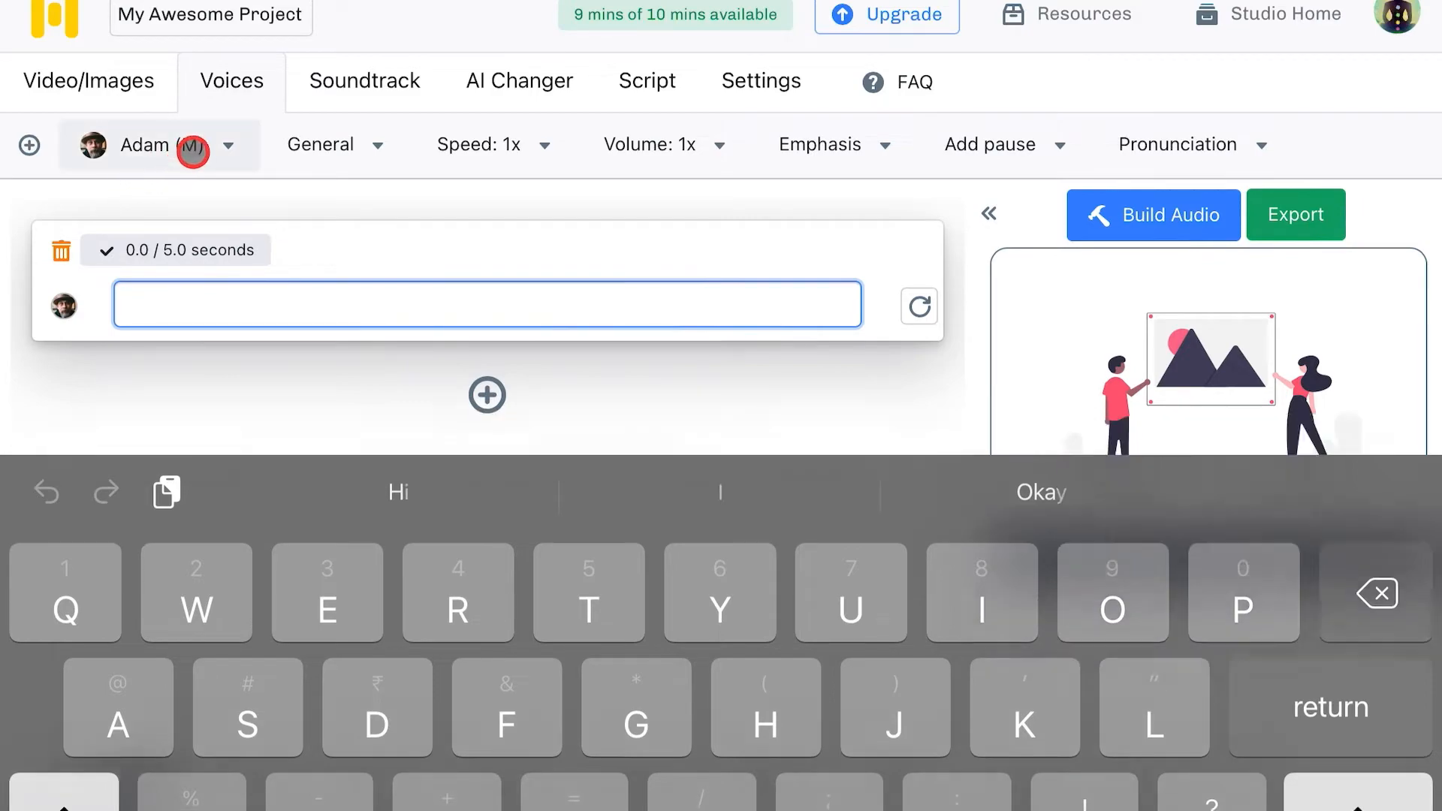
left_click(152, 144)
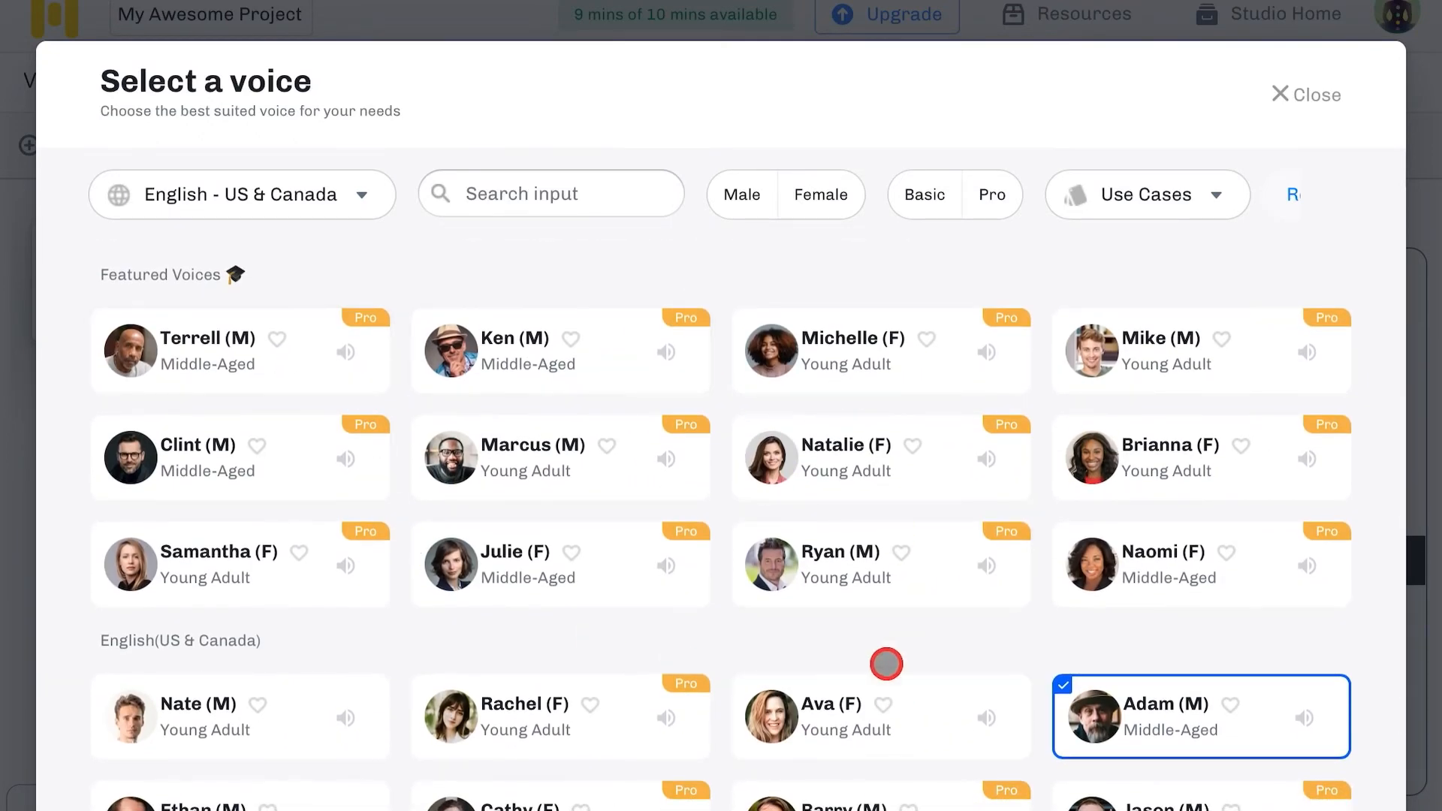
mouse_move(1299, 103)
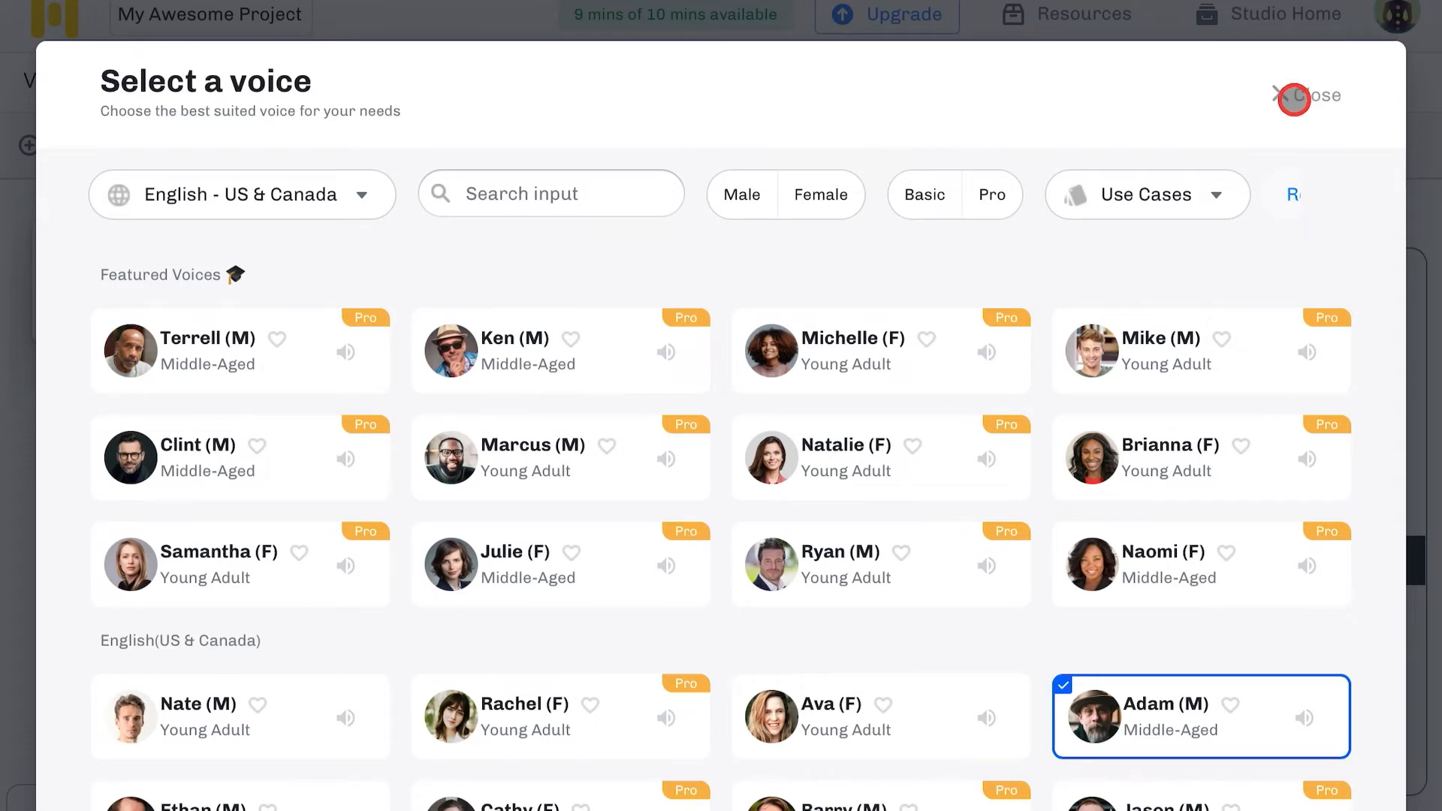
left_click(1289, 96)
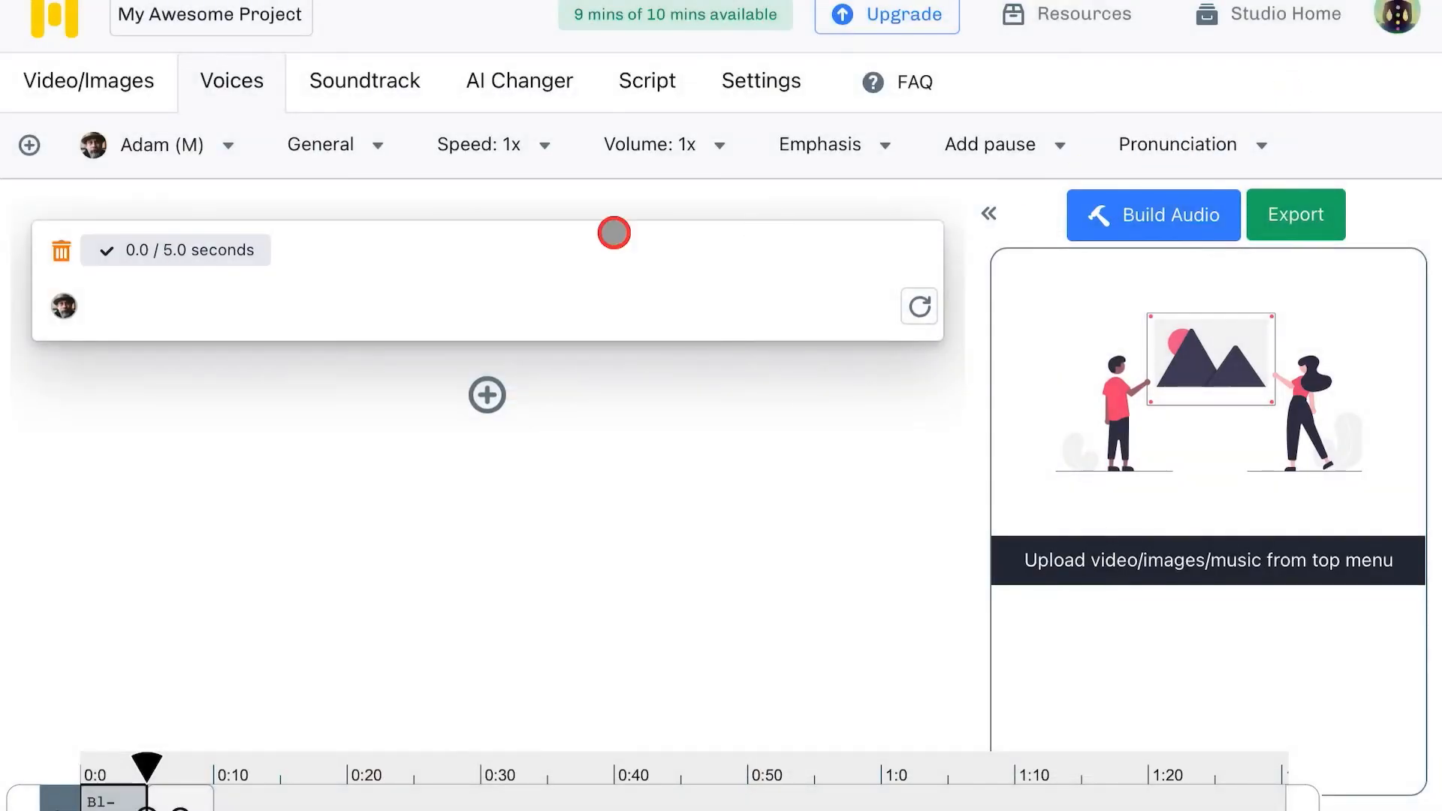
Step: Enter the 'Hello everyone' voice-over paragraph and build its 13.8-second audio
left_click(485, 305)
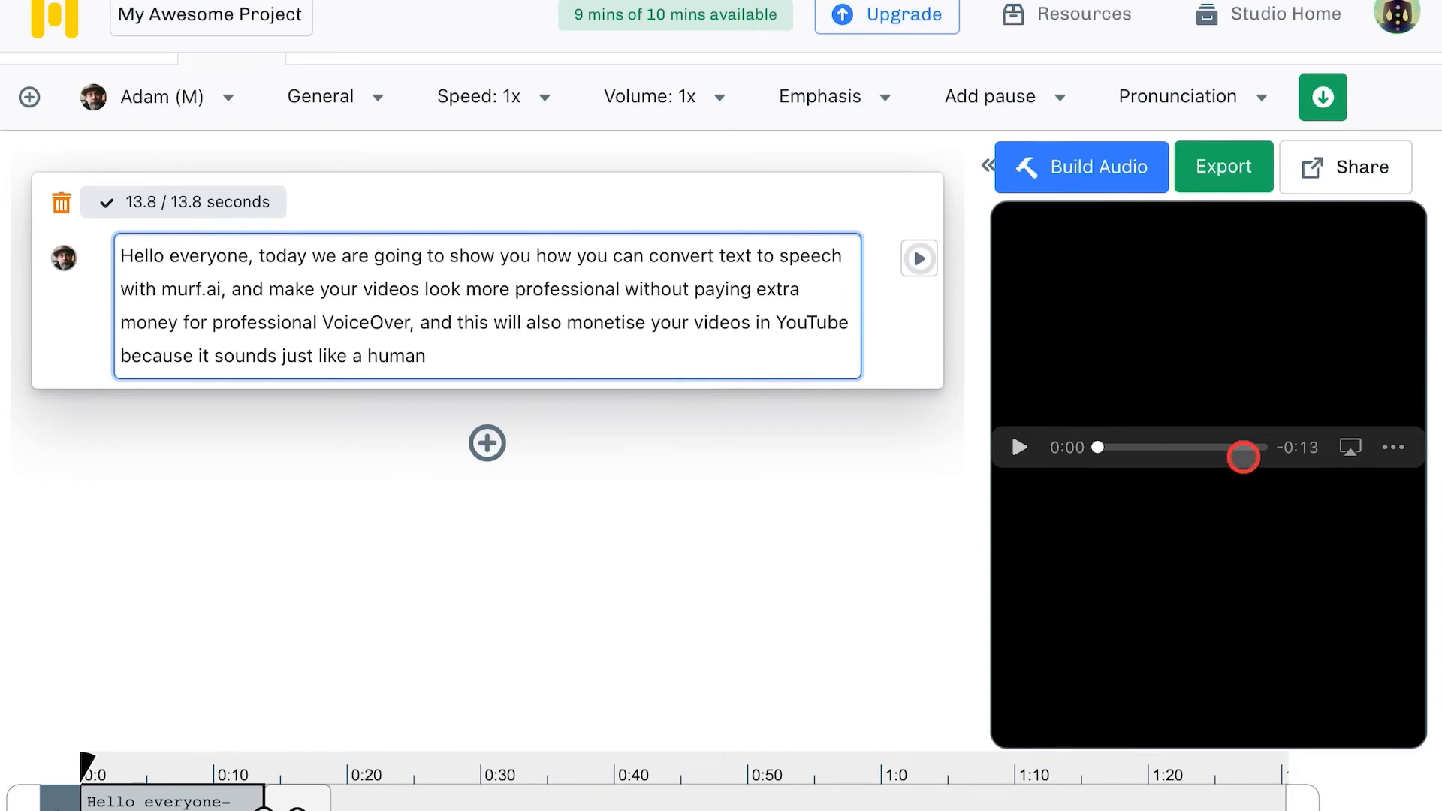
mouse_move(917, 258)
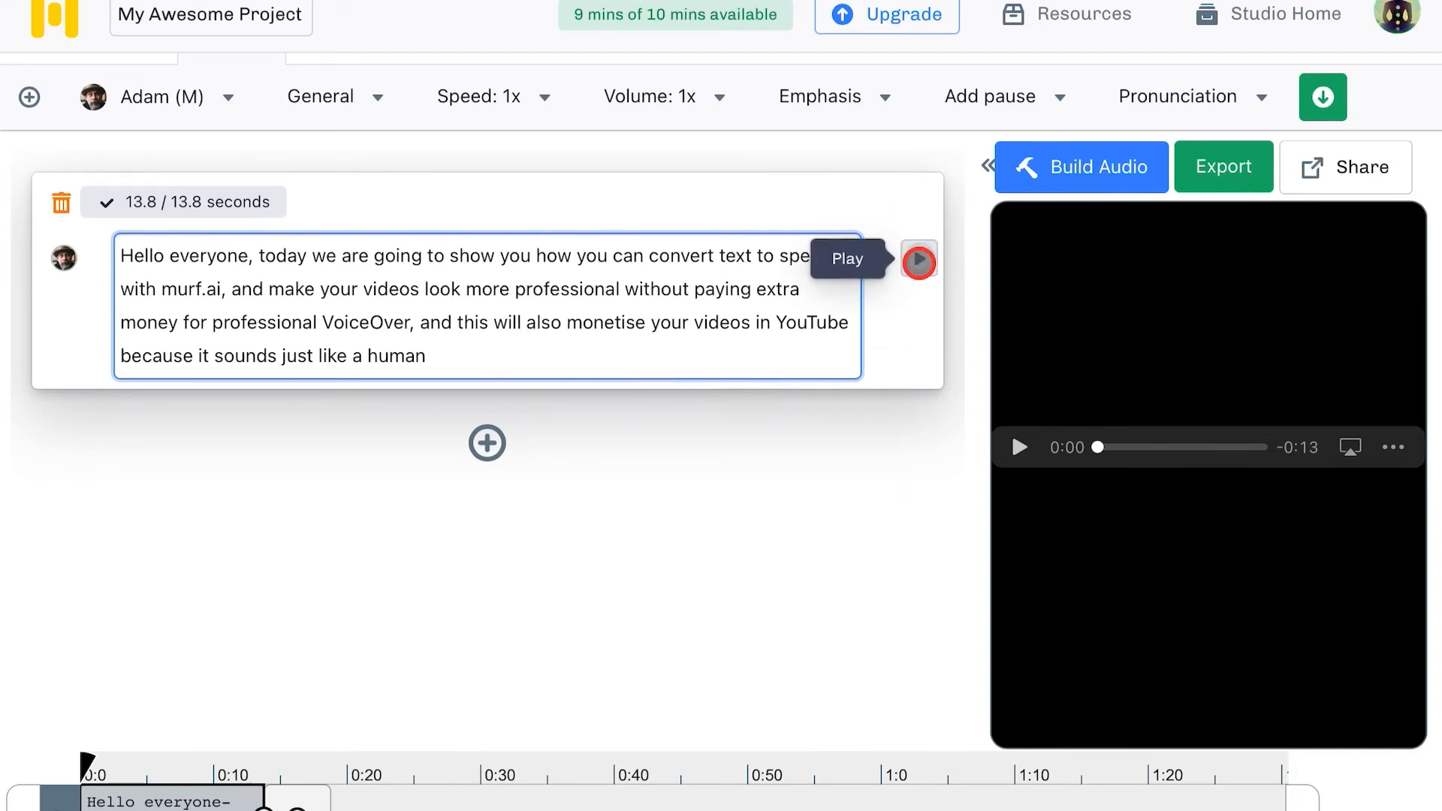